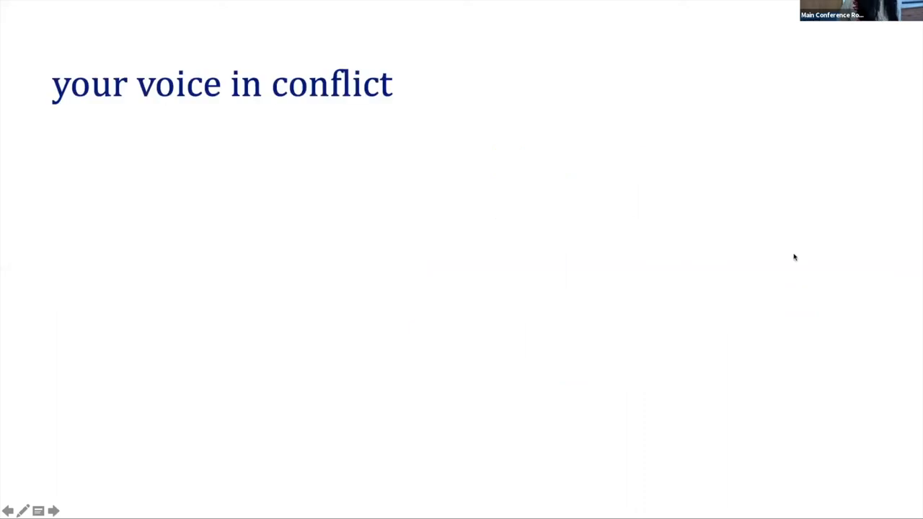
{"action": "mouse_move", "coordinate": [802, 244]}
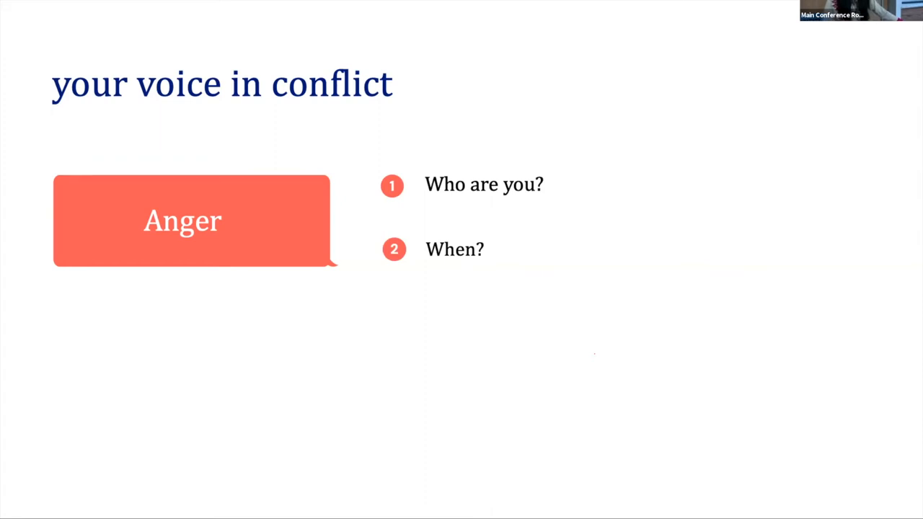
Advance the animation to show questions 3 and 4, 'Which?' and 'Why?', beside Anger.
{"action": "key", "text": "Right"}
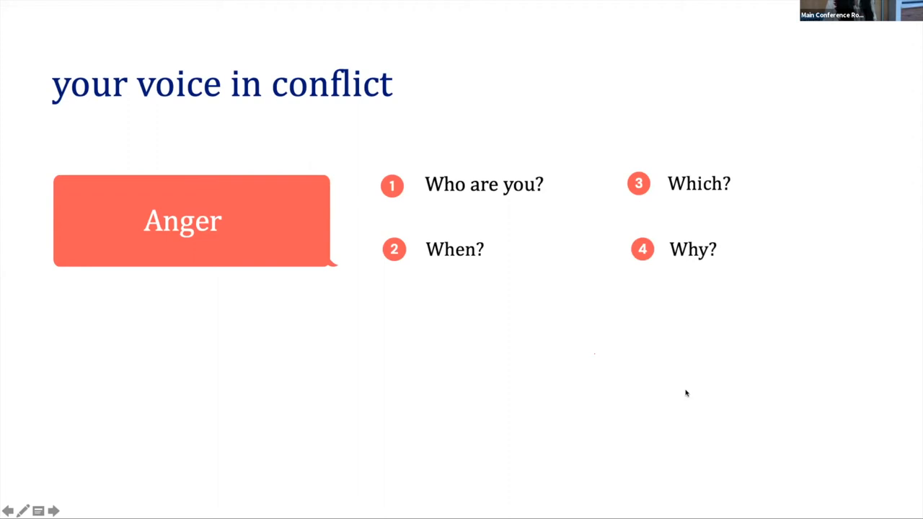
{"action": "mouse_move", "coordinate": [675, 433]}
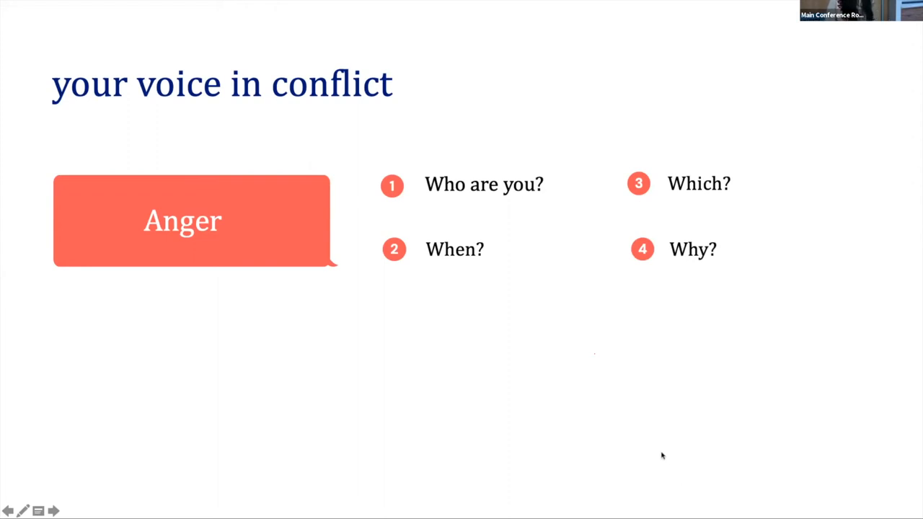
{"action": "mouse_move", "coordinate": [598, 453]}
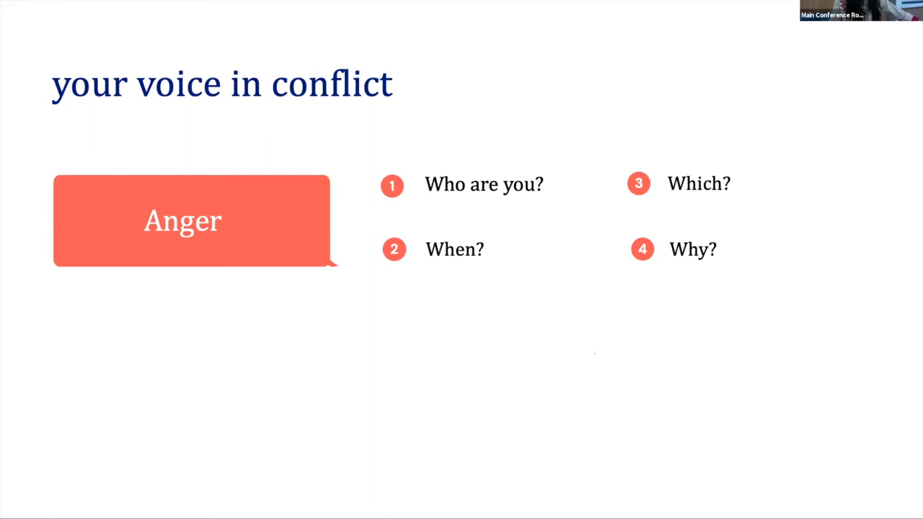
{"action": "mouse_move", "coordinate": [585, 376]}
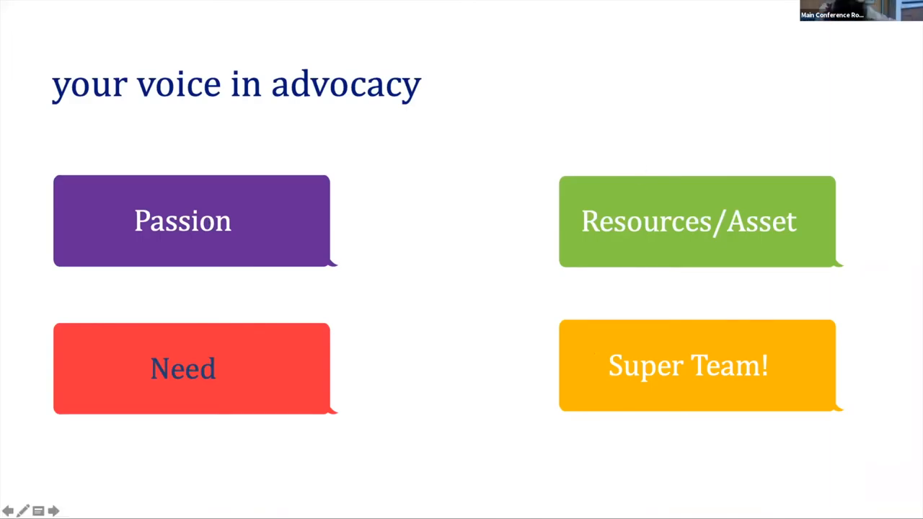
{"action": "mouse_move", "coordinate": [389, 231]}
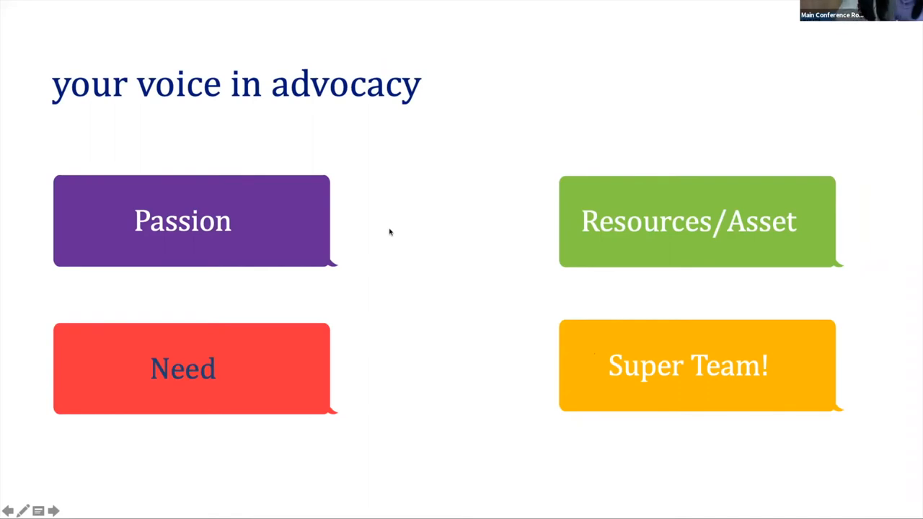
{"action": "mouse_move", "coordinate": [287, 107]}
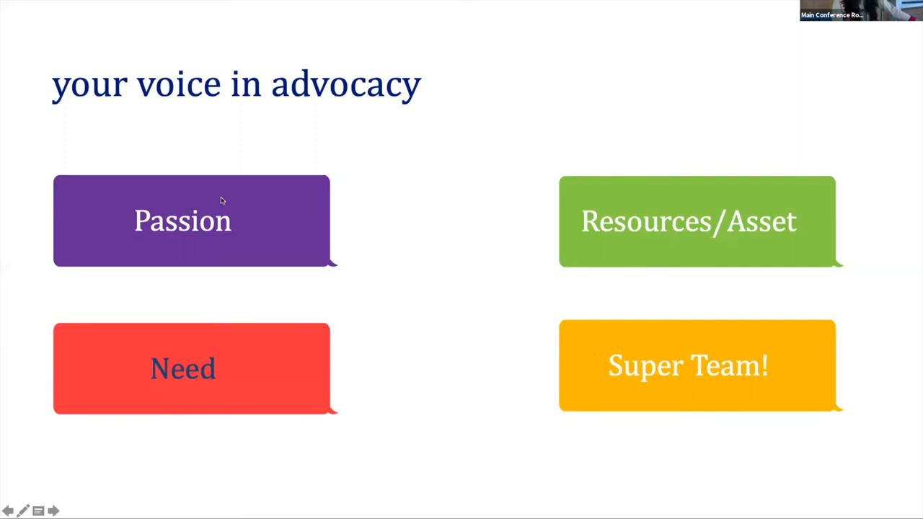
{"action": "mouse_move", "coordinate": [212, 212]}
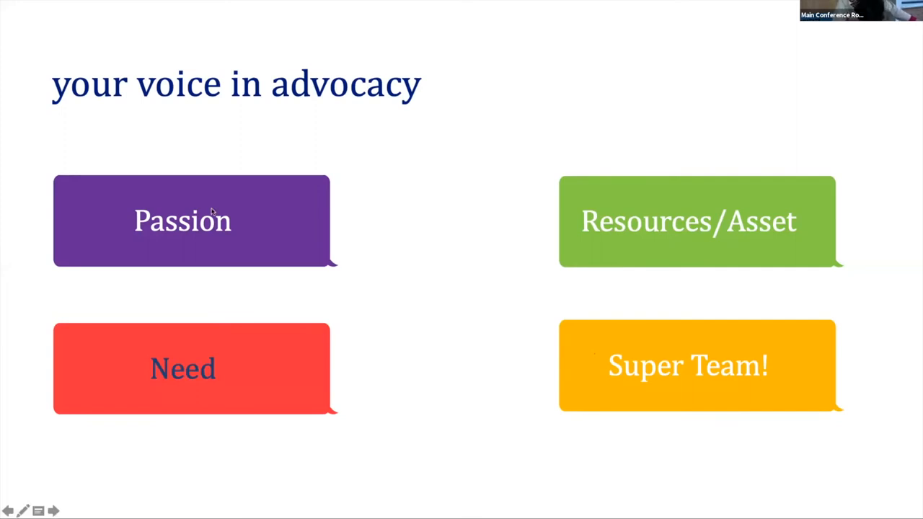
{"action": "mouse_move", "coordinate": [209, 342]}
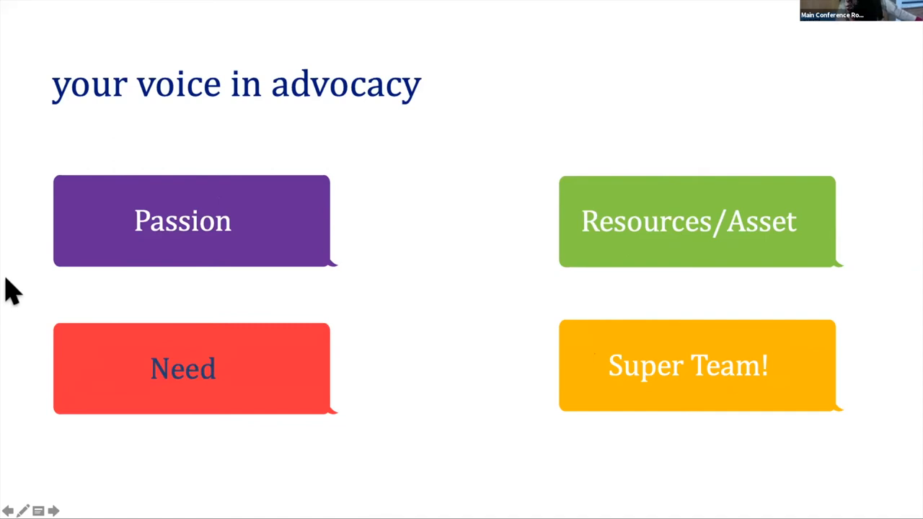
{"action": "mouse_move", "coordinate": [611, 202]}
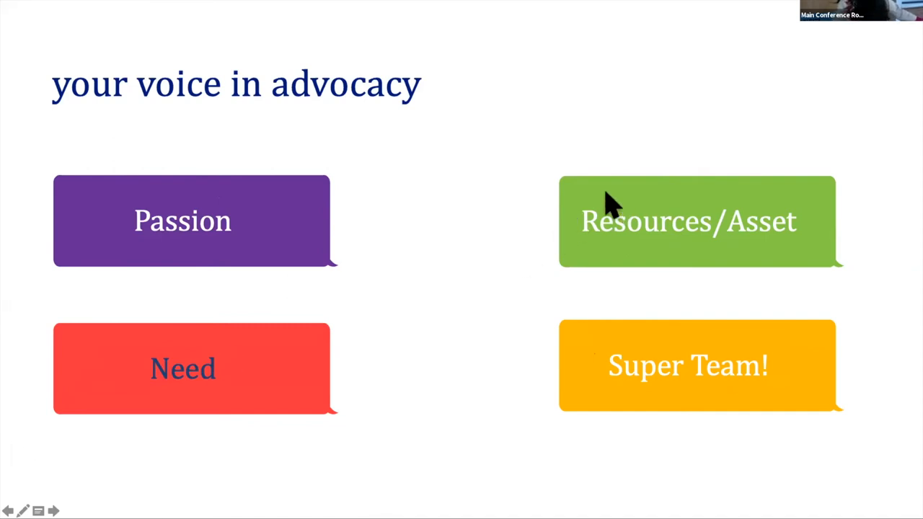
{"action": "mouse_move", "coordinate": [642, 216]}
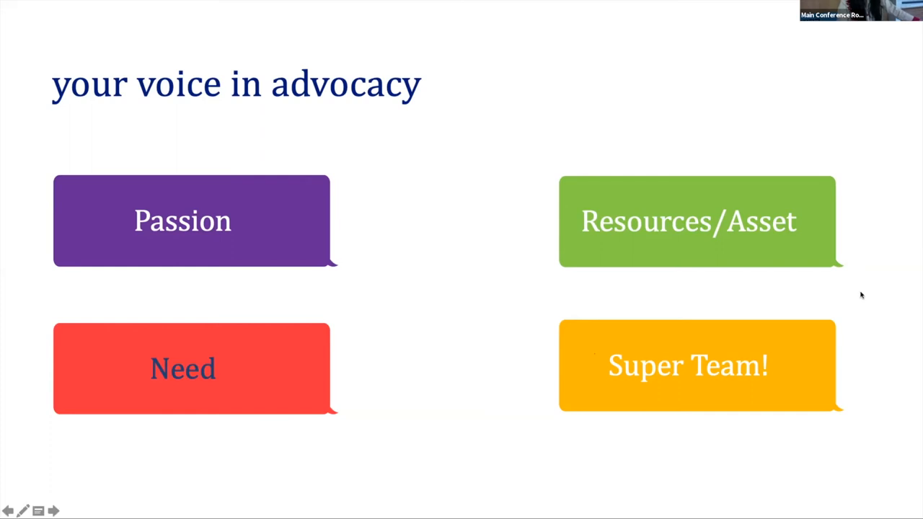
{"action": "mouse_move", "coordinate": [685, 342]}
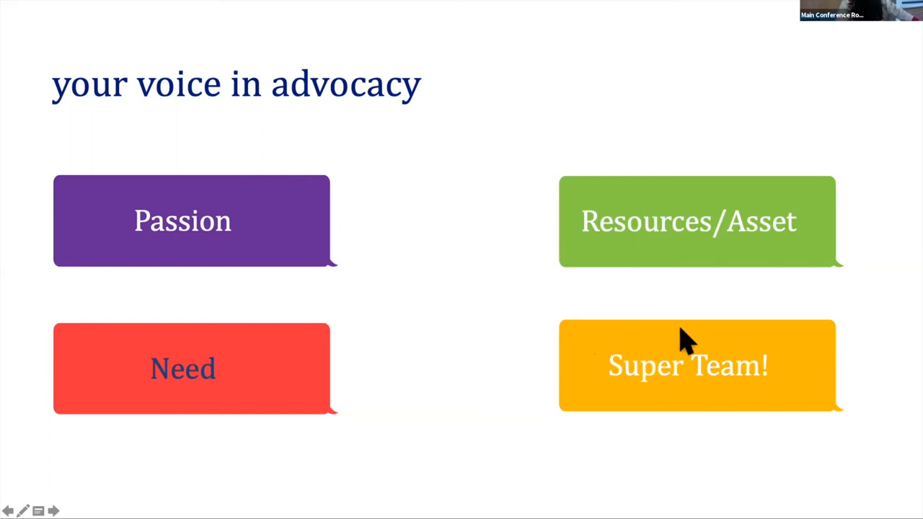
{"action": "mouse_move", "coordinate": [882, 254]}
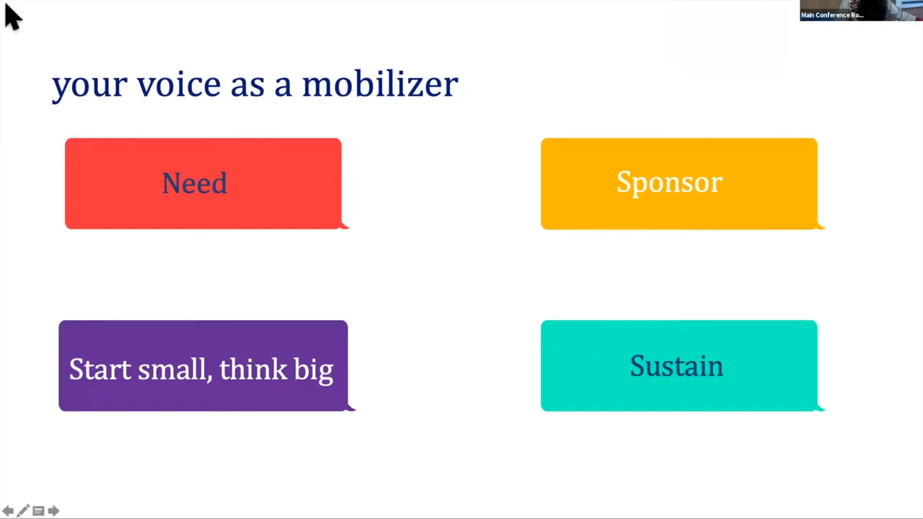
{"action": "mouse_move", "coordinate": [422, 473]}
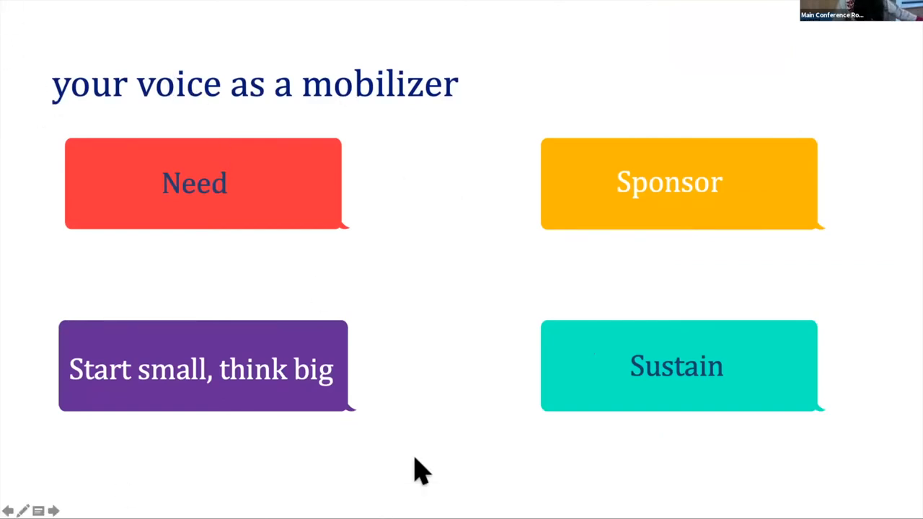
{"action": "mouse_move", "coordinate": [607, 382]}
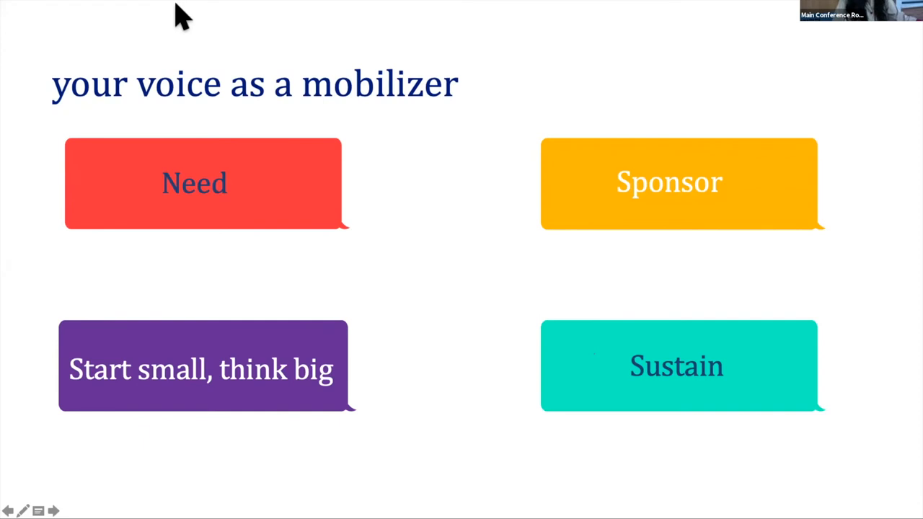
{"action": "mouse_move", "coordinate": [184, 40]}
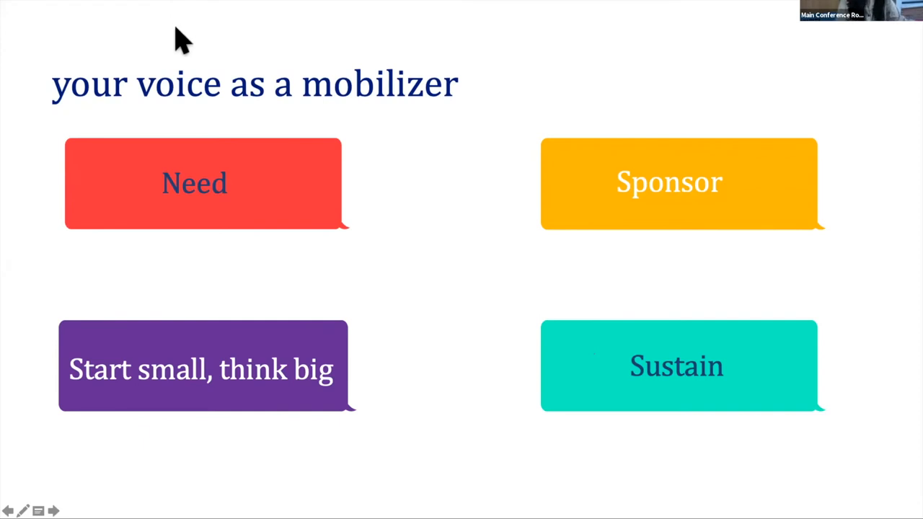
{"action": "mouse_move", "coordinate": [666, 276]}
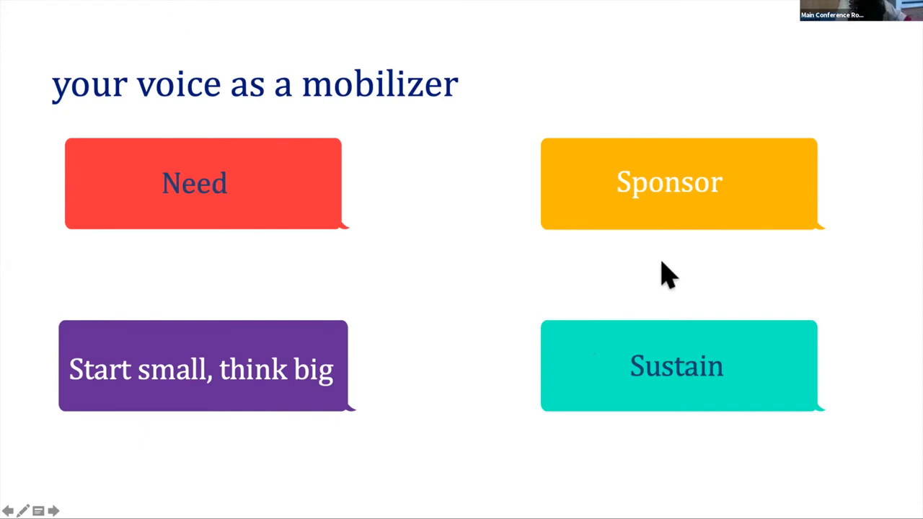
{"action": "mouse_move", "coordinate": [902, 299]}
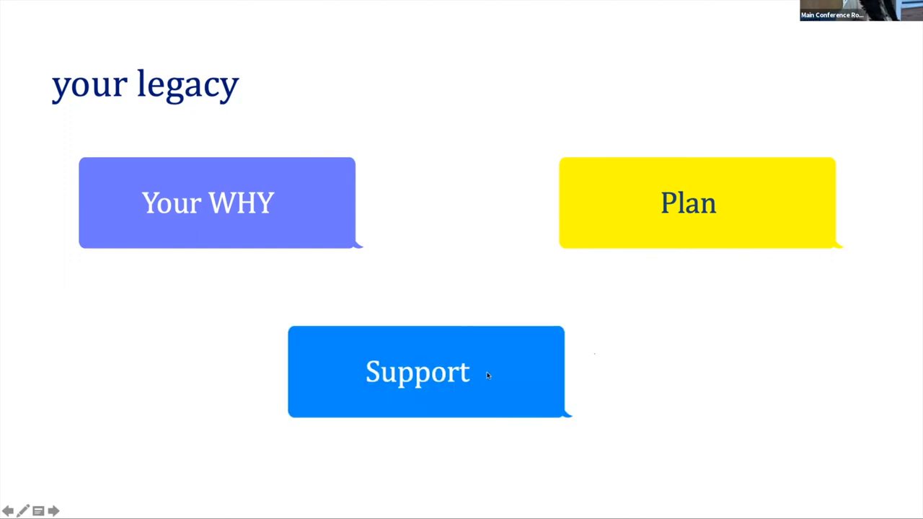
{"action": "mouse_move", "coordinate": [462, 305]}
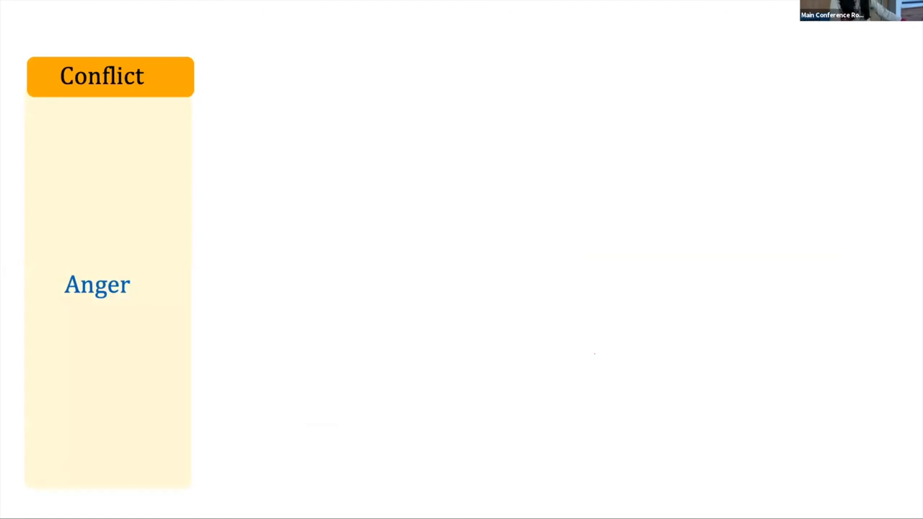
Reveal the Advocacy column: Passion, Need, Resources/Assets and Super Team beside Conflict.
{"action": "key", "text": "right"}
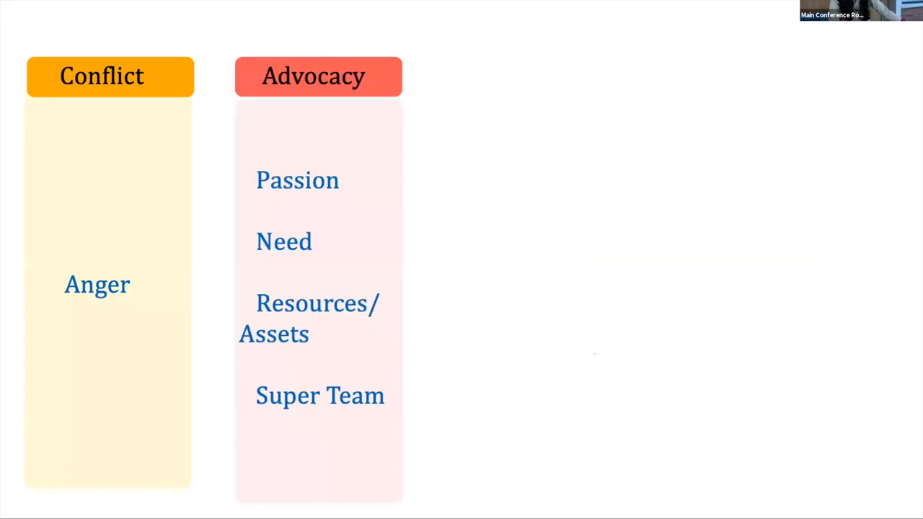